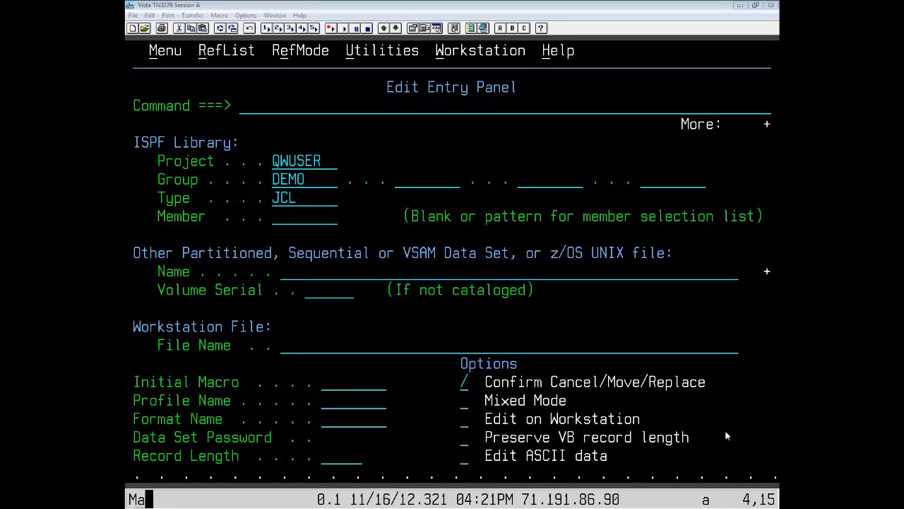
mouse_move(500, 67)
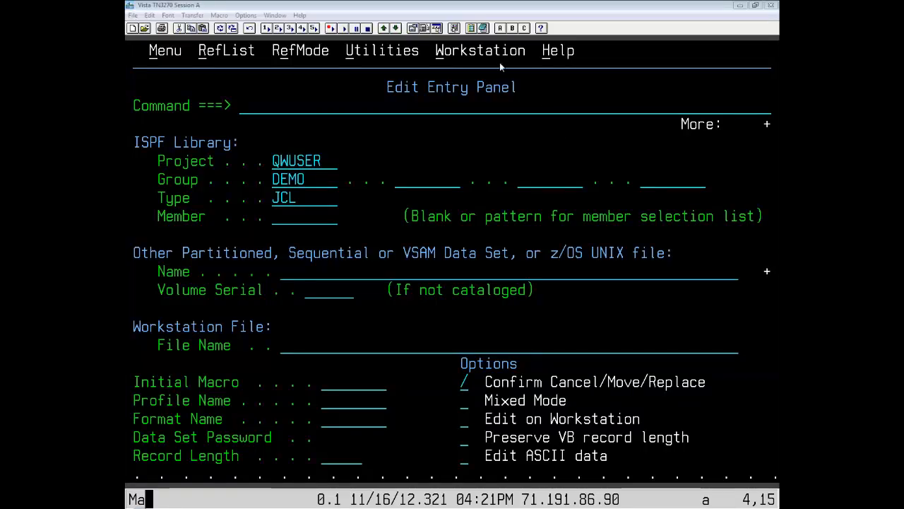
- Enter member name demo5 to edit the IEBGENER copy job in QWUSER.DEMO.JCL
click(303, 215)
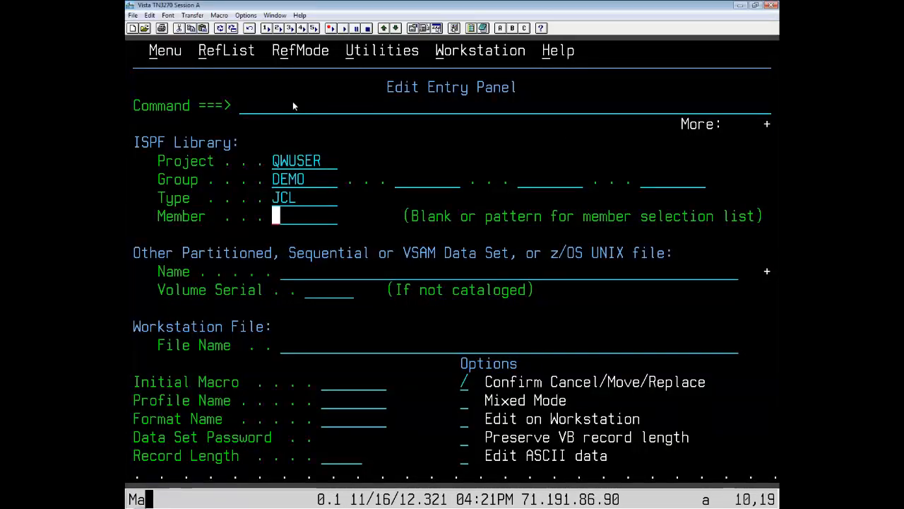
text(demo5)
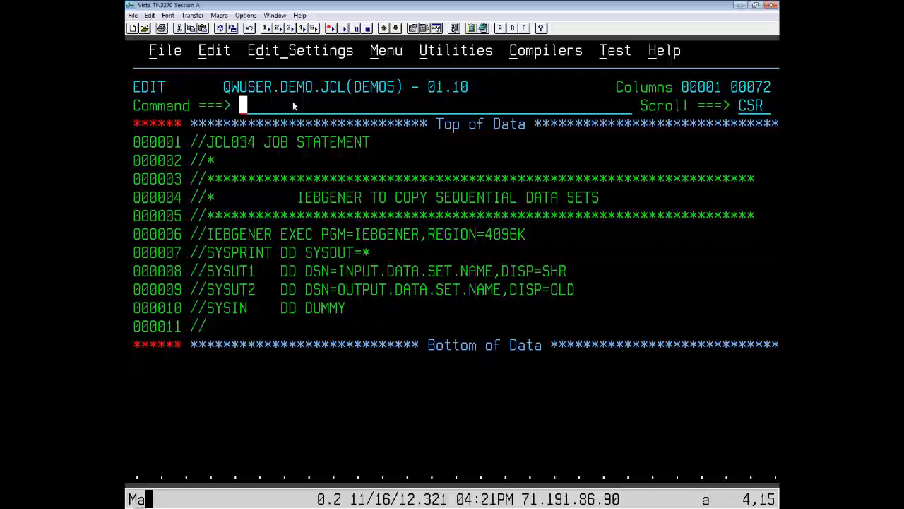
click(243, 252)
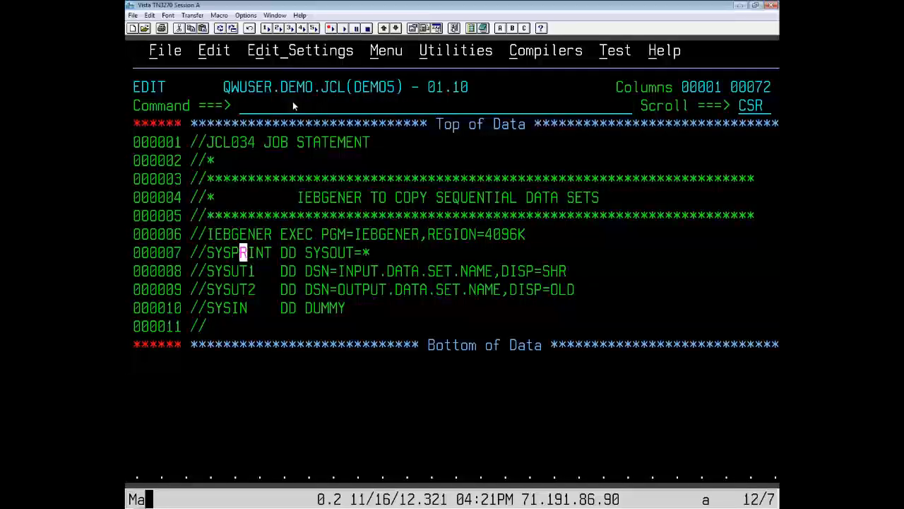
click(381, 234)
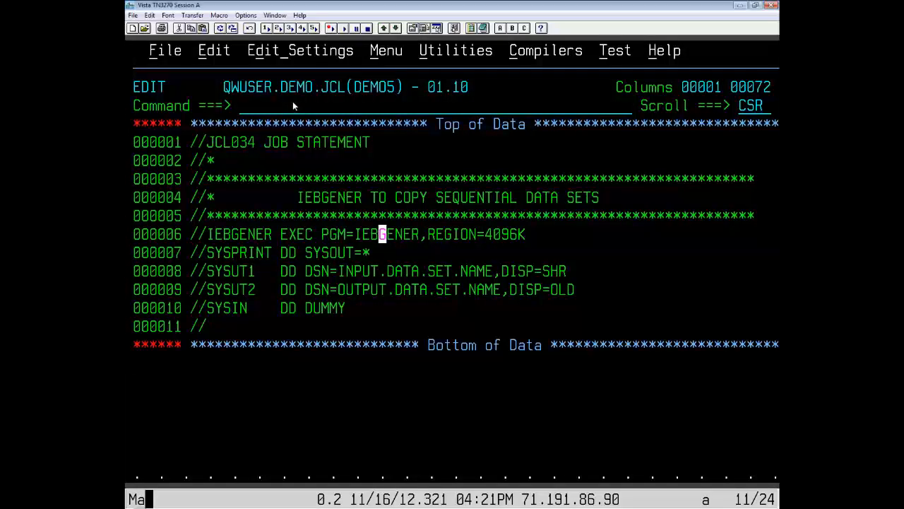
click(244, 105)
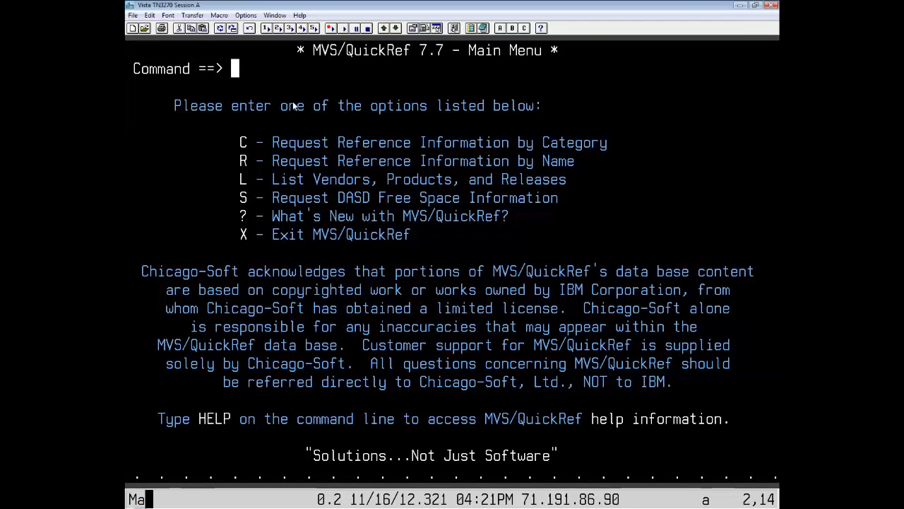
- Enter C for the QuickRef category list and select the TOOLBOX category
text(c)
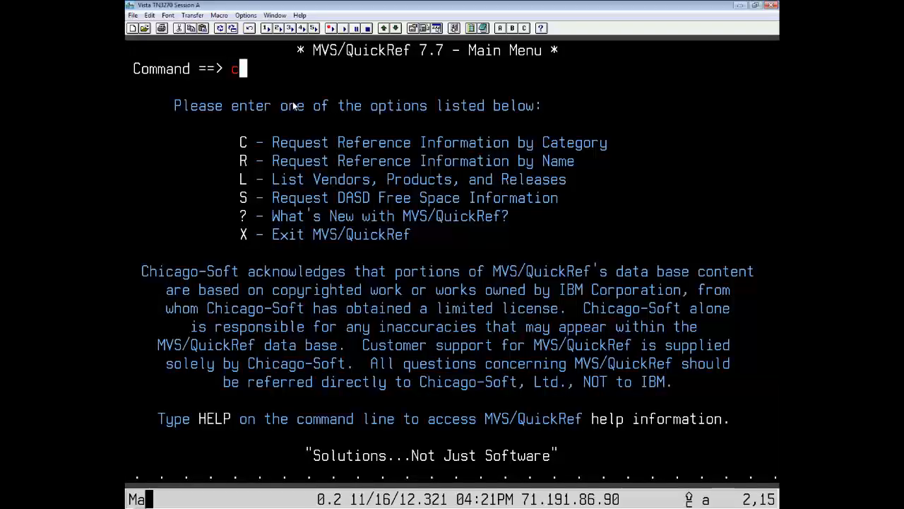
key(Return)
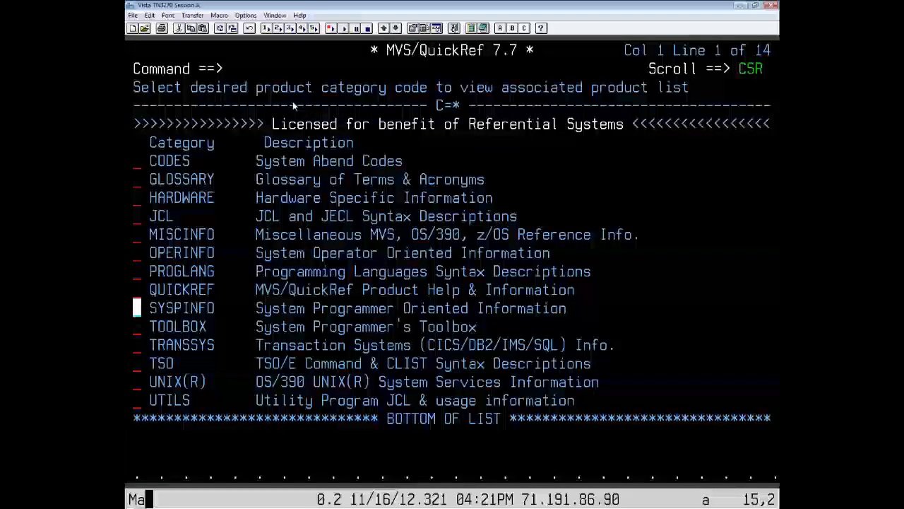
key(Down)
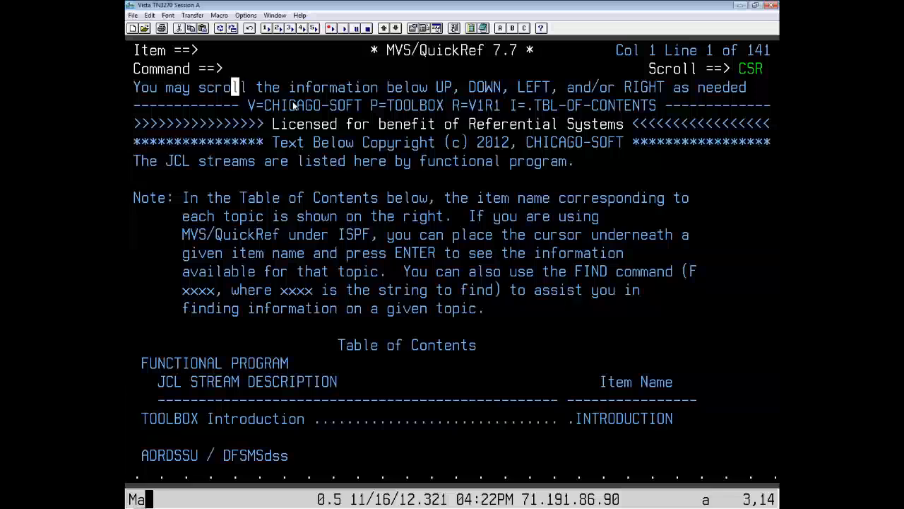
- Page past the ADRDSSU and AMATERSE sections and select IEBCOPY-COMPRESS
click(235, 455)
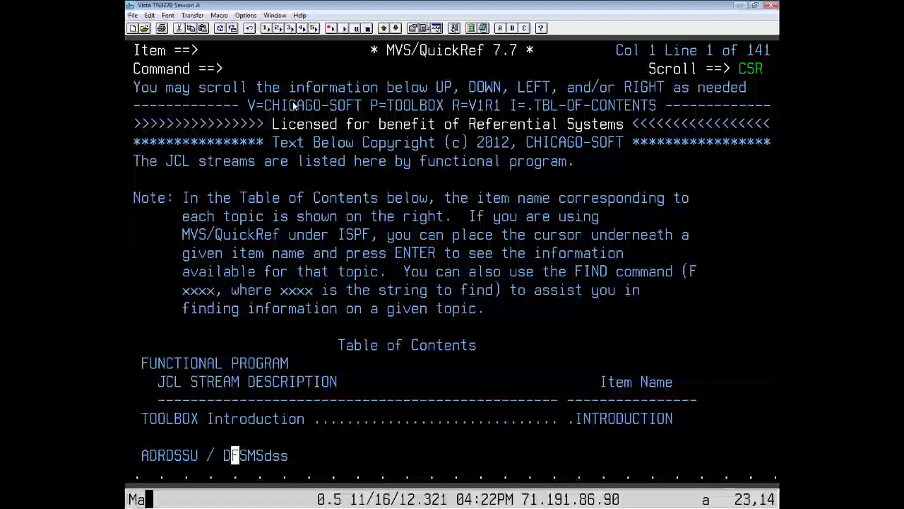
scroll(down, 3)
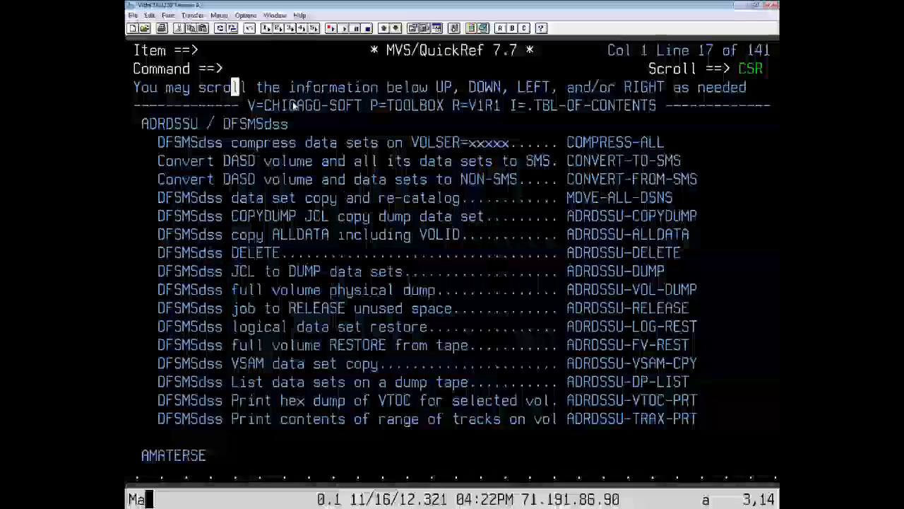
click(203, 454)
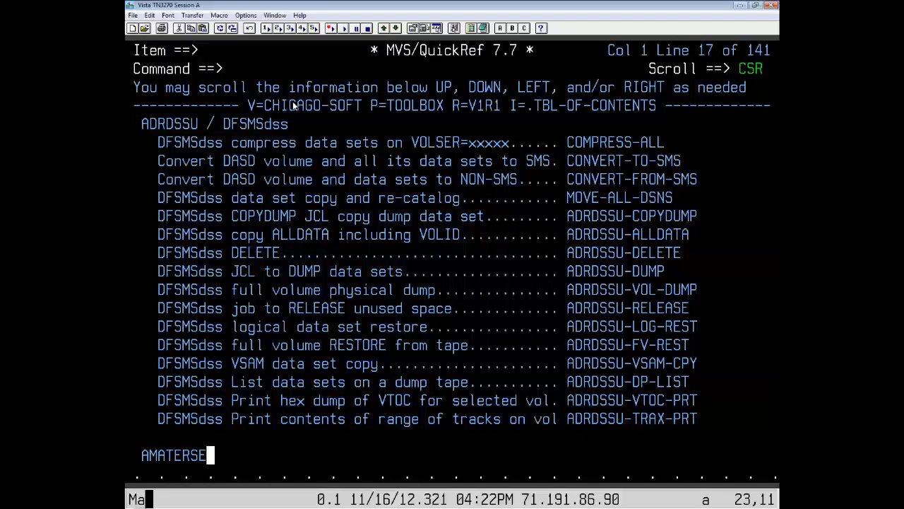
scroll(down, 3)
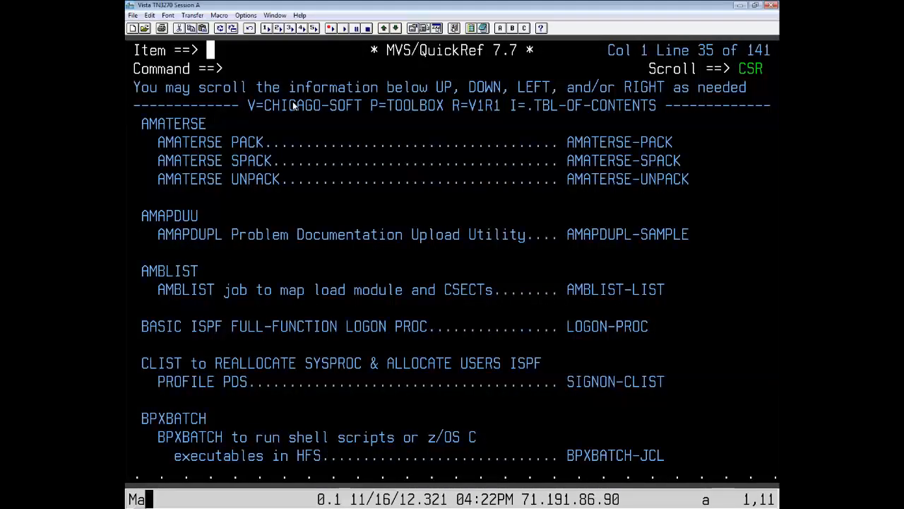
scroll(down, 3)
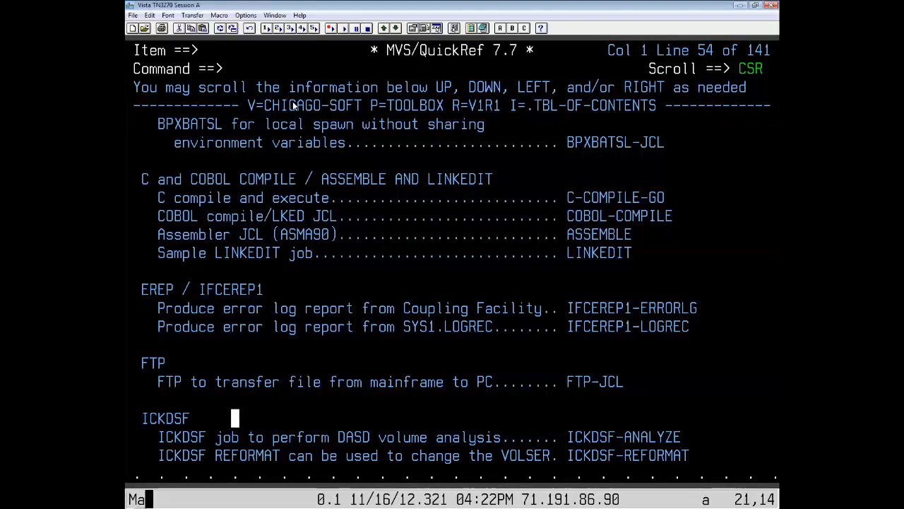
scroll(down, 3)
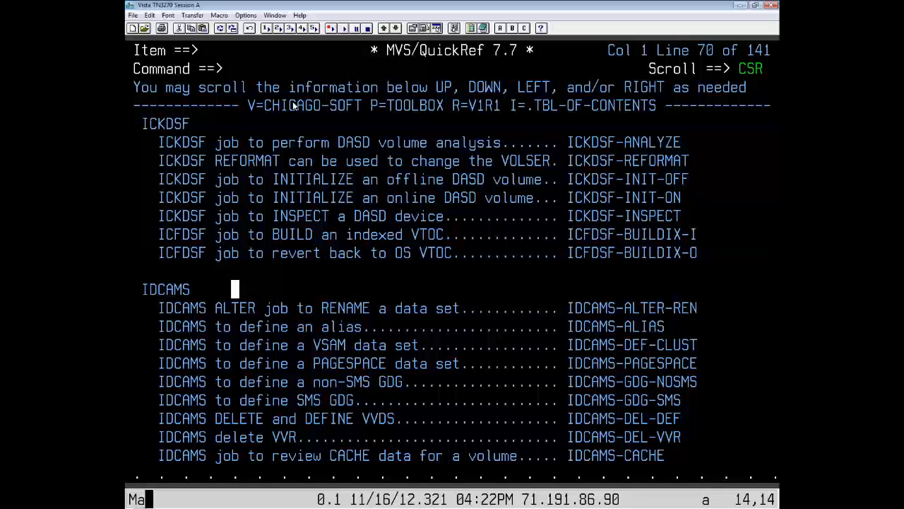
scroll(down, 3)
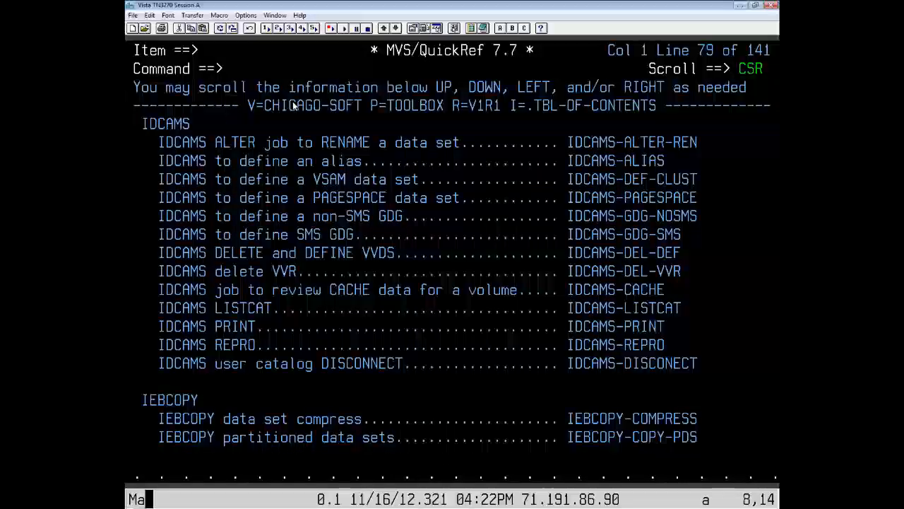
scroll(down, 3)
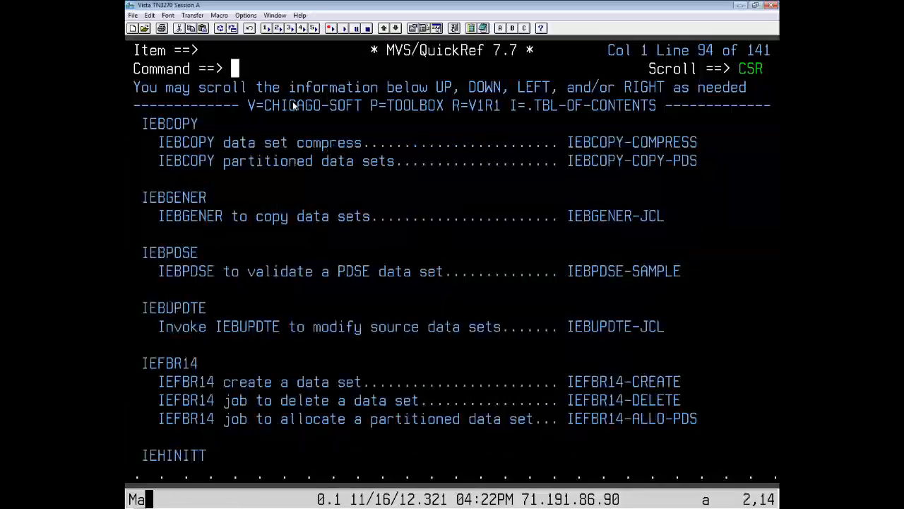
click(235, 142)
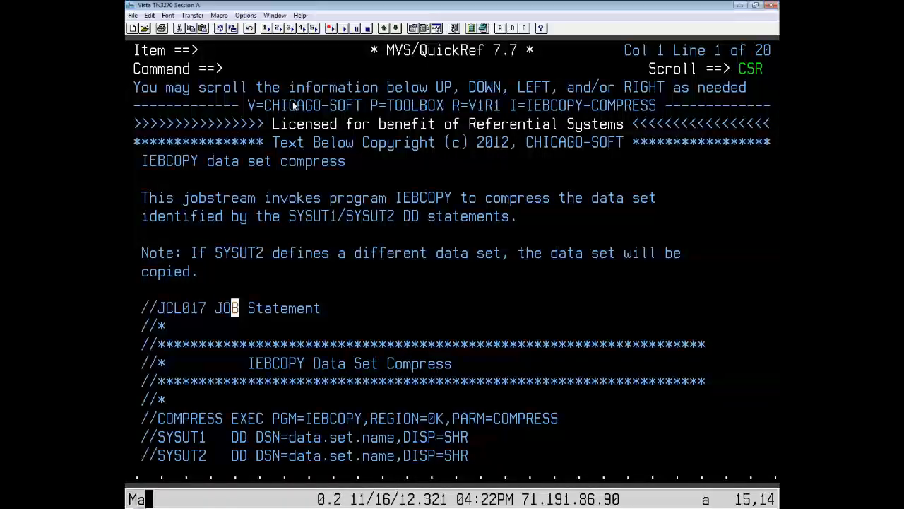
- Issue CUT ALL on the IEBCOPY compress sample to copy the whole job stream
scroll(down, 3)
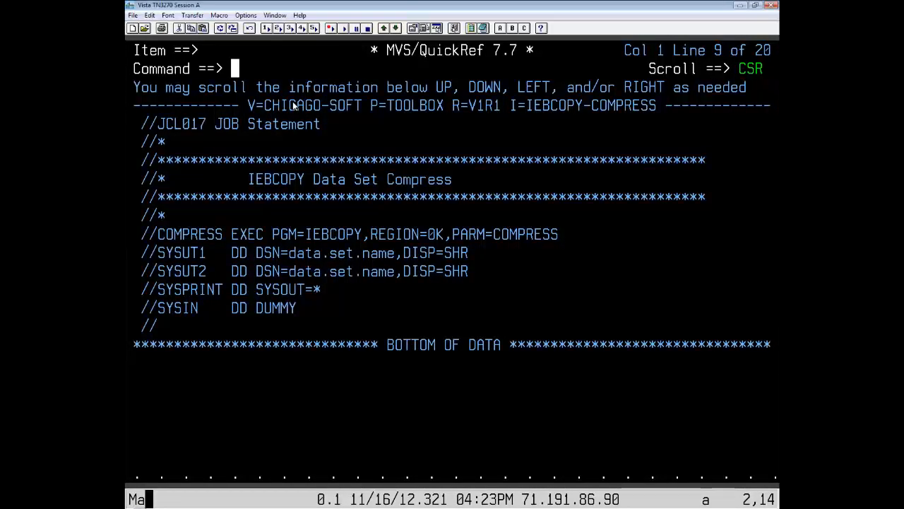
text(cut a)
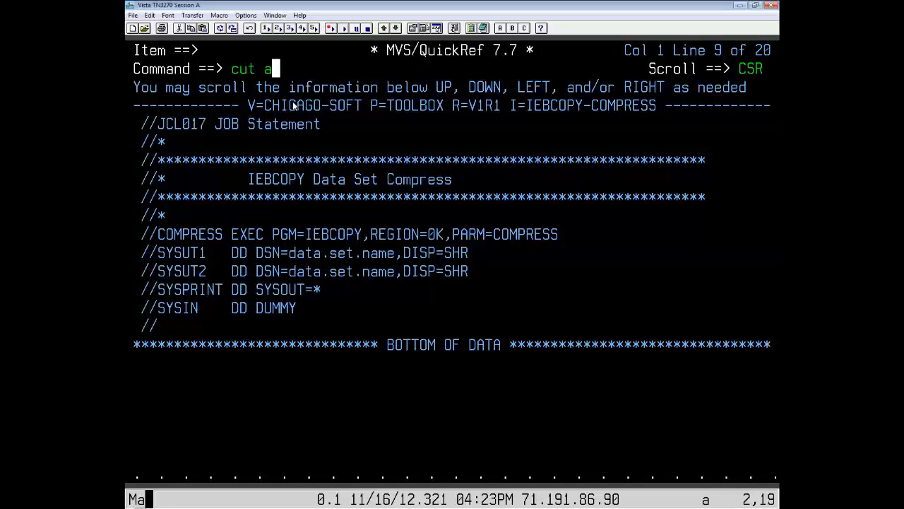
text(ll)
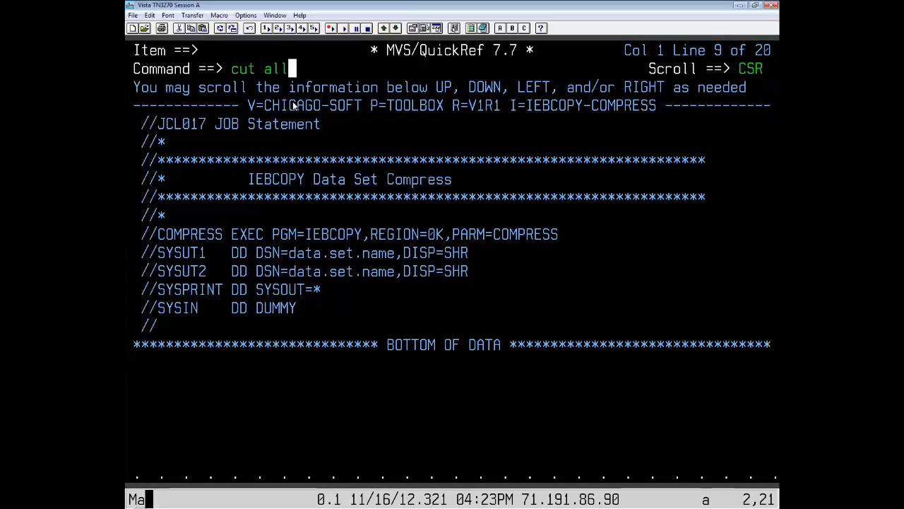
key(Return)
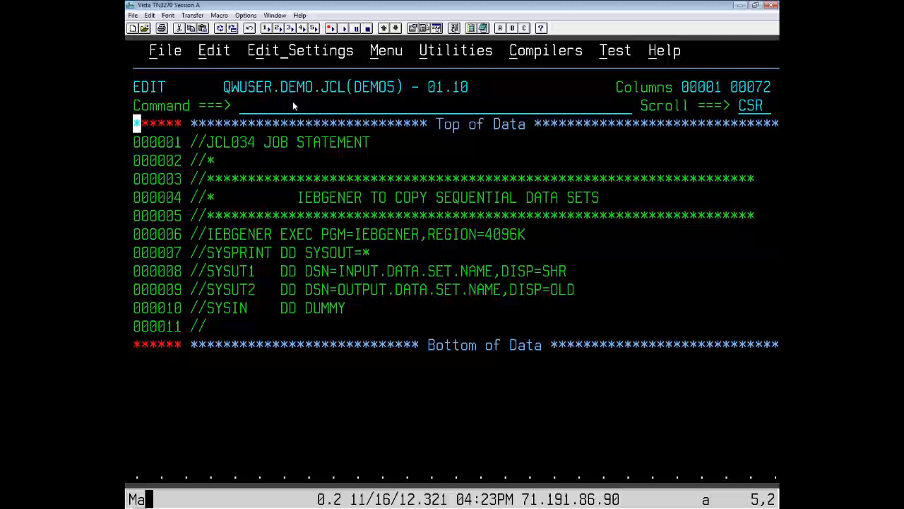
- Delete all existing IEBGENER lines in DEMO5 with a DD9 line command
text(dd)
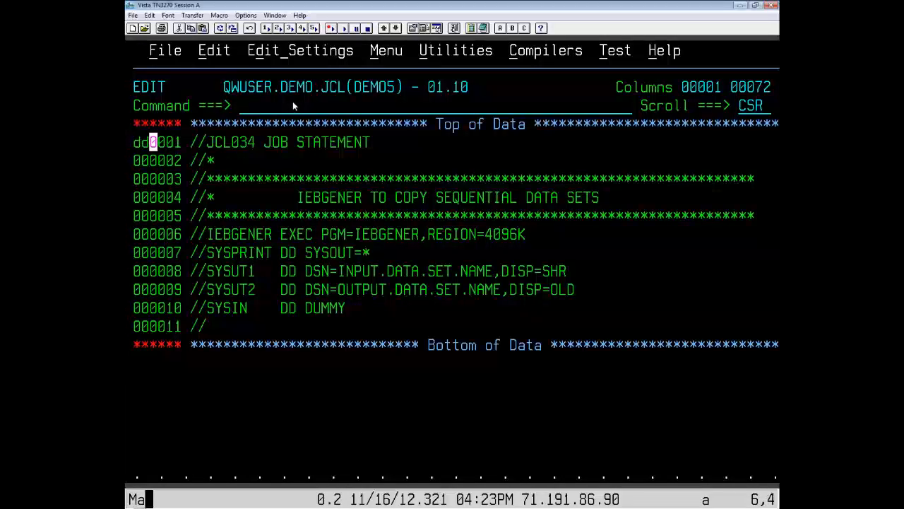
text(99)
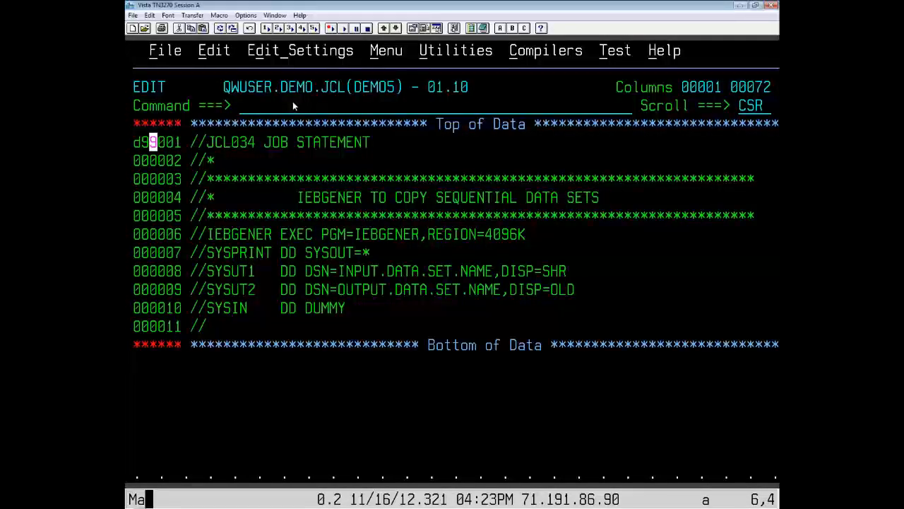
key(Return)
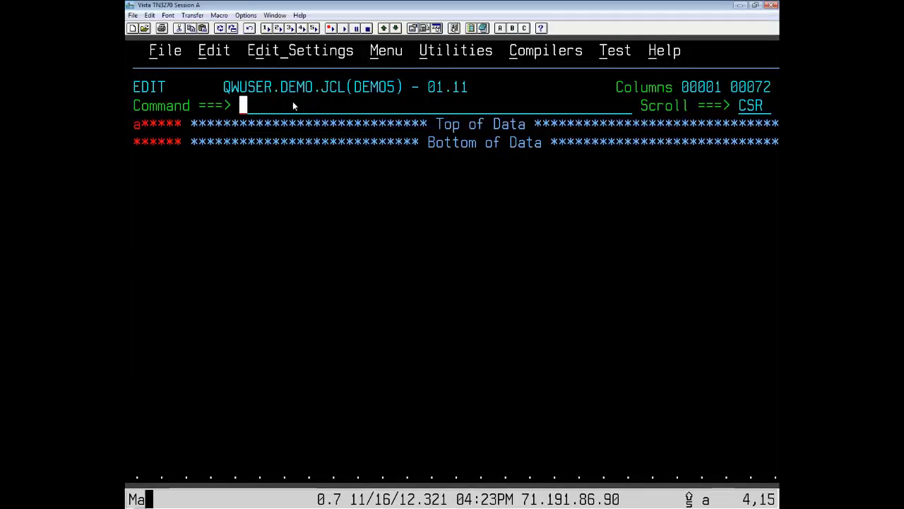
- Paste the twelve-line IEBCOPY compress job into DEMO5
text(!)
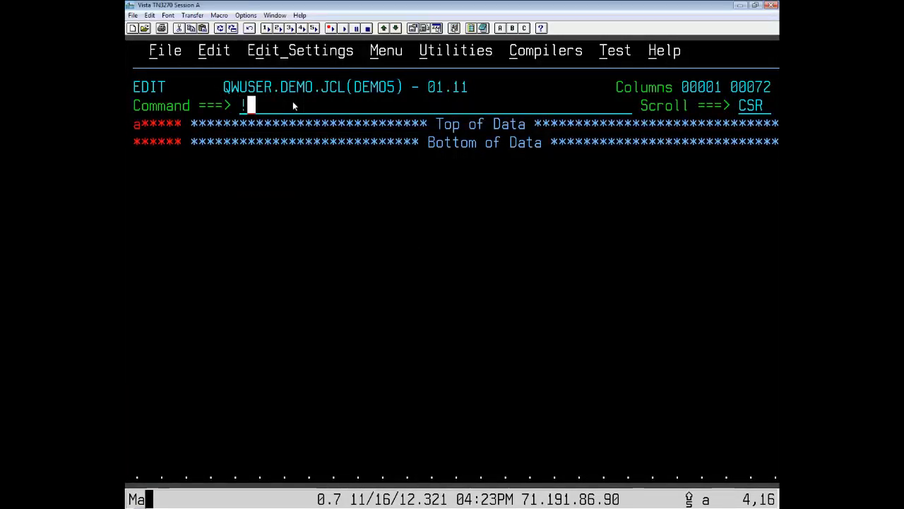
text(paste)
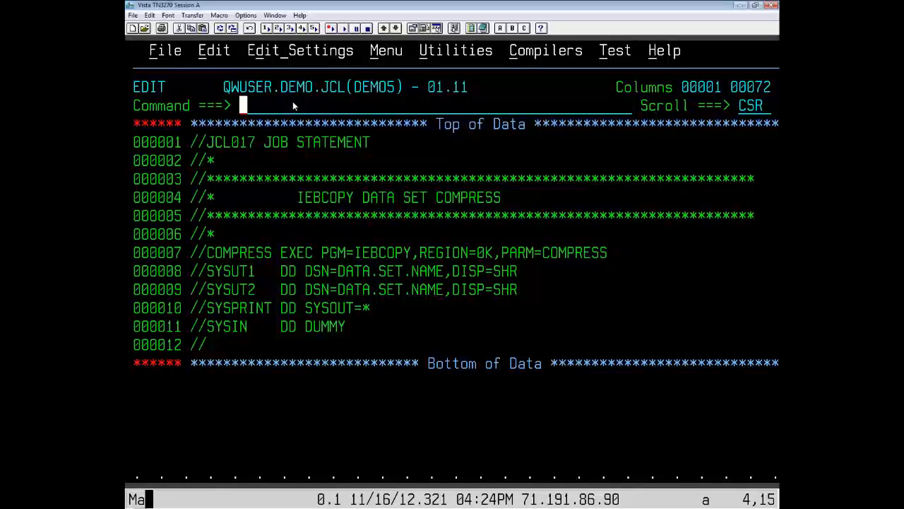
click(244, 289)
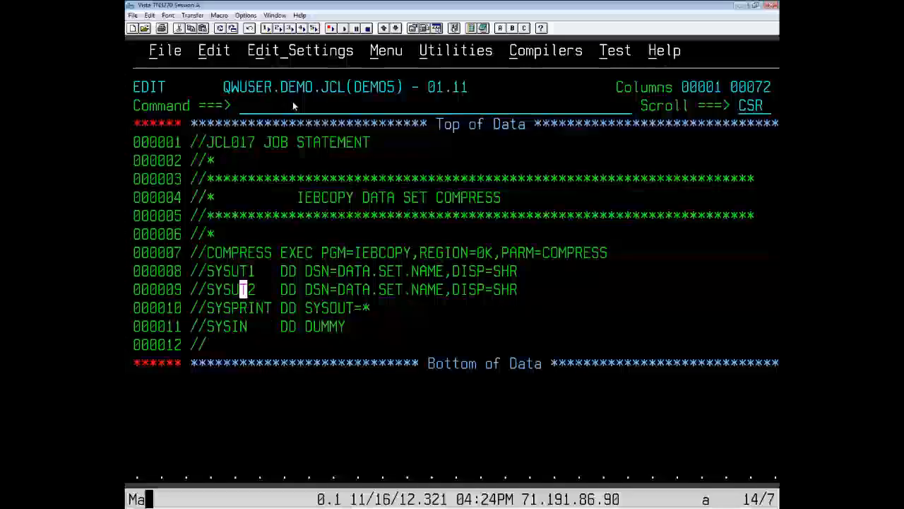